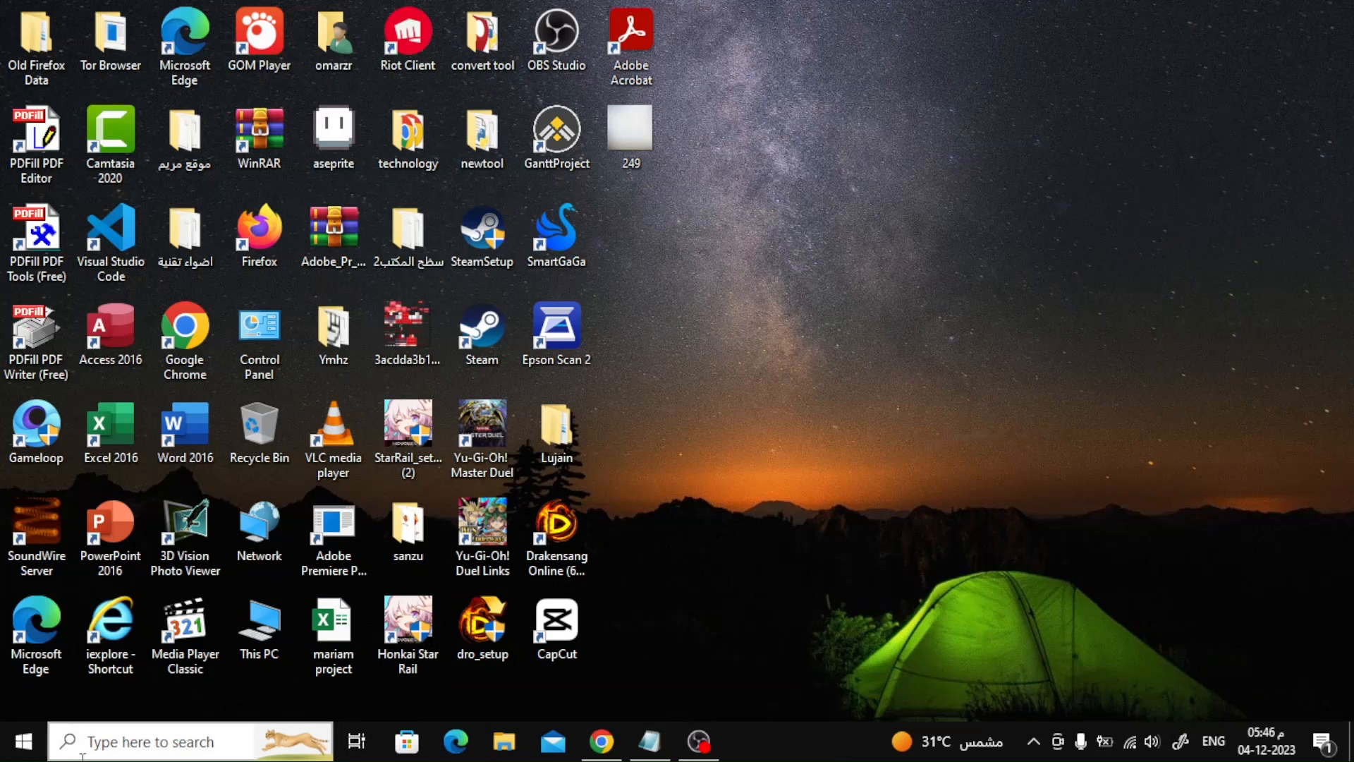
- Search for 'control panel' and launch Control Panel from the desktop
left_click(172, 740)
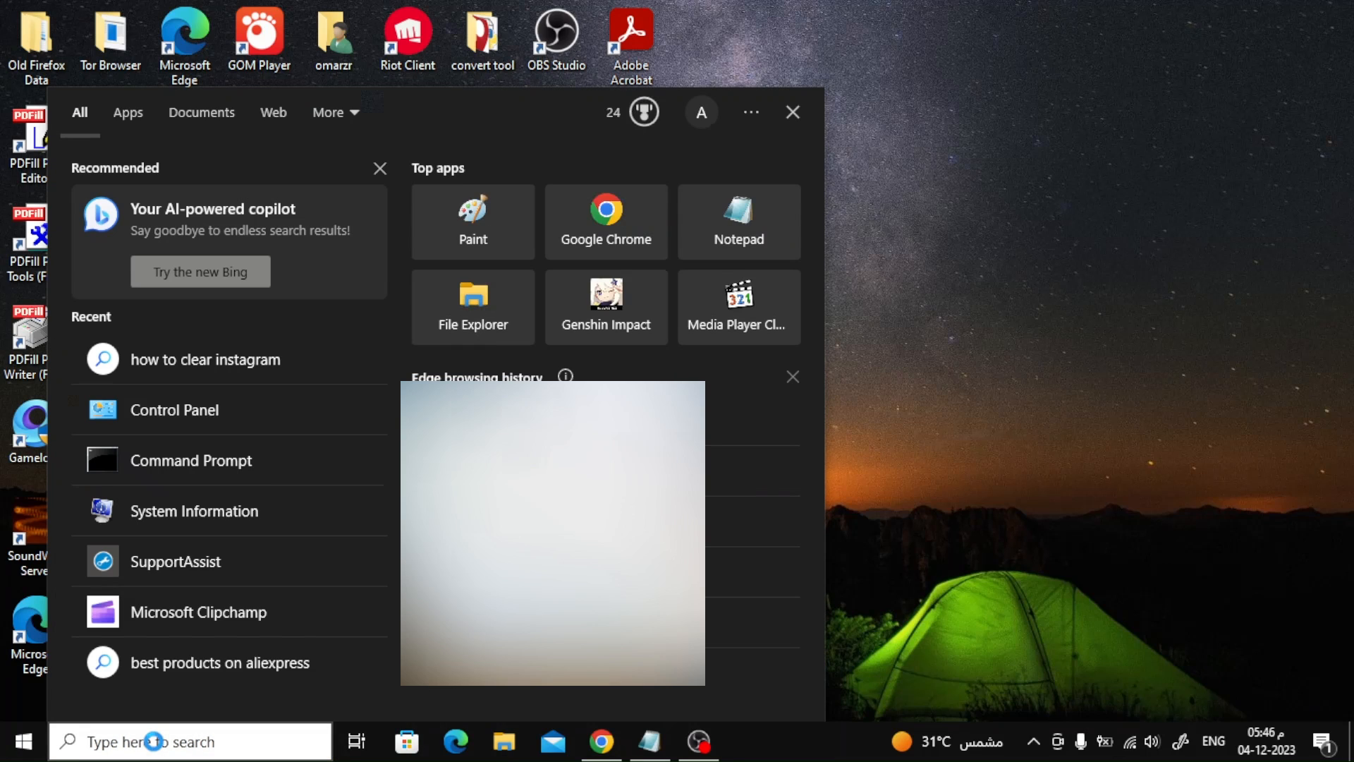
type("control panel")
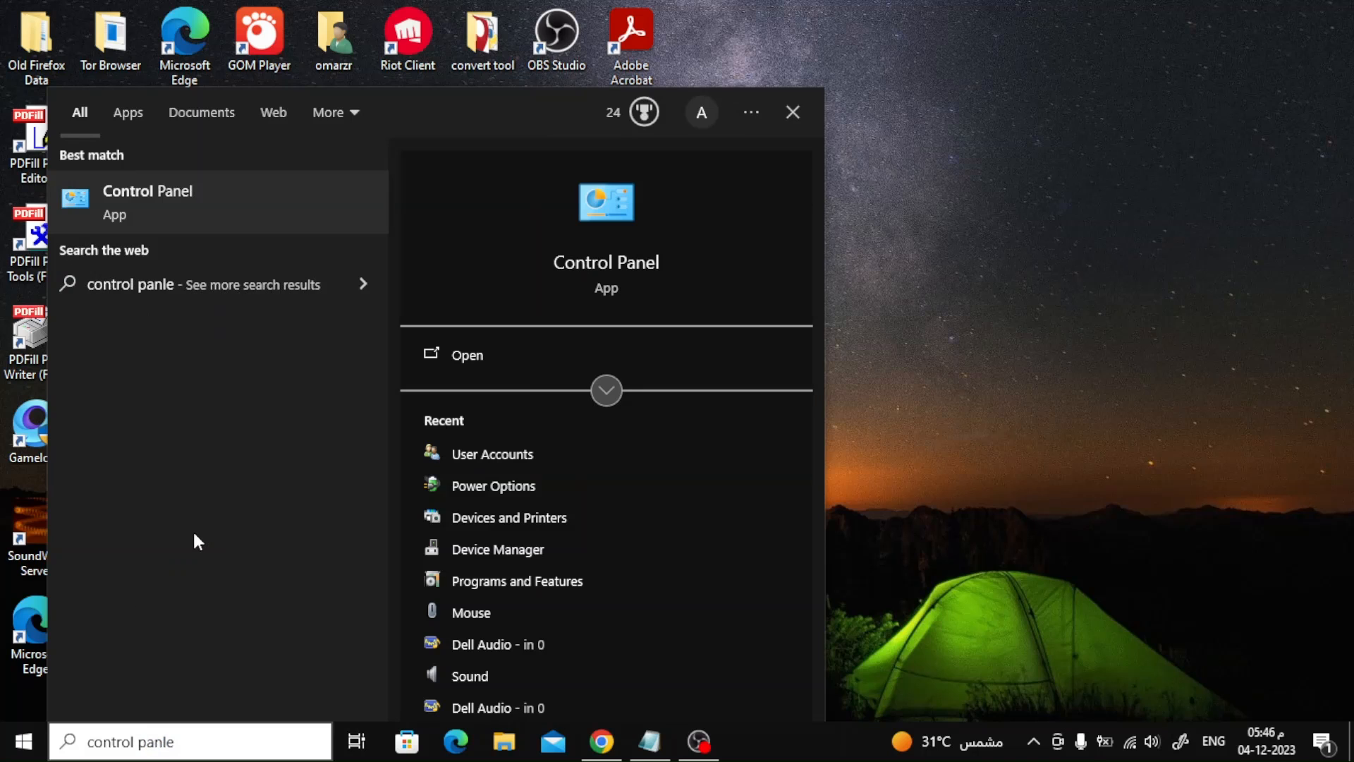
mouse_move(208, 438)
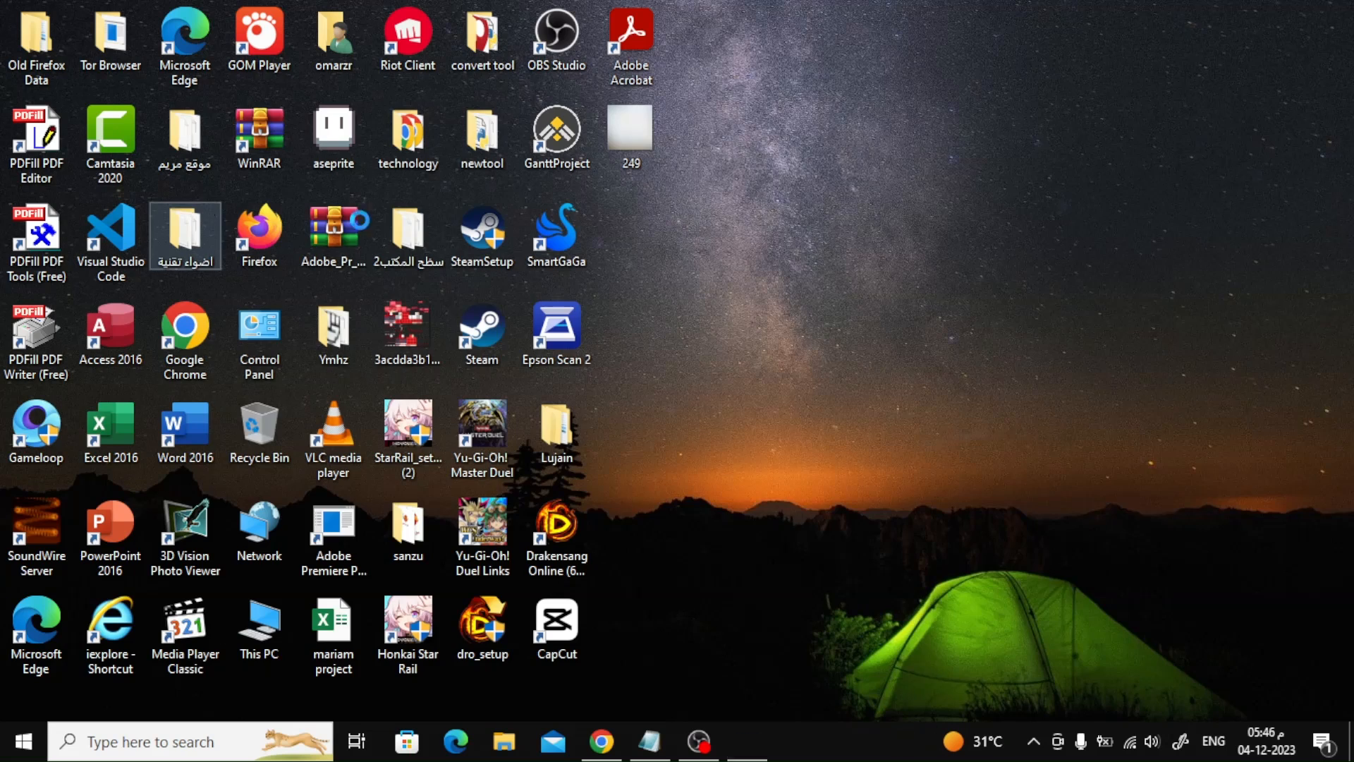
double_click(259, 328)
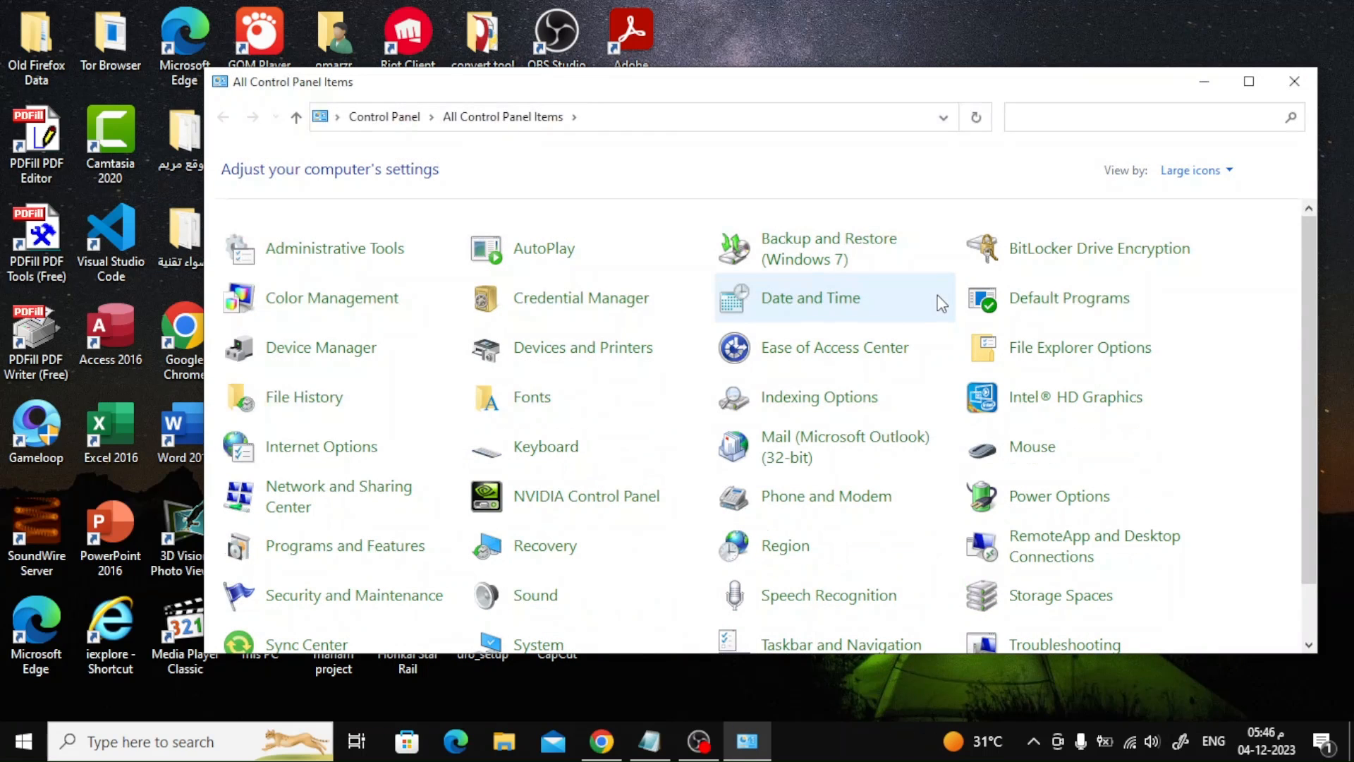
- Go to User Accounts and reach the Change Your Name page for the local account
scroll("down", 3)
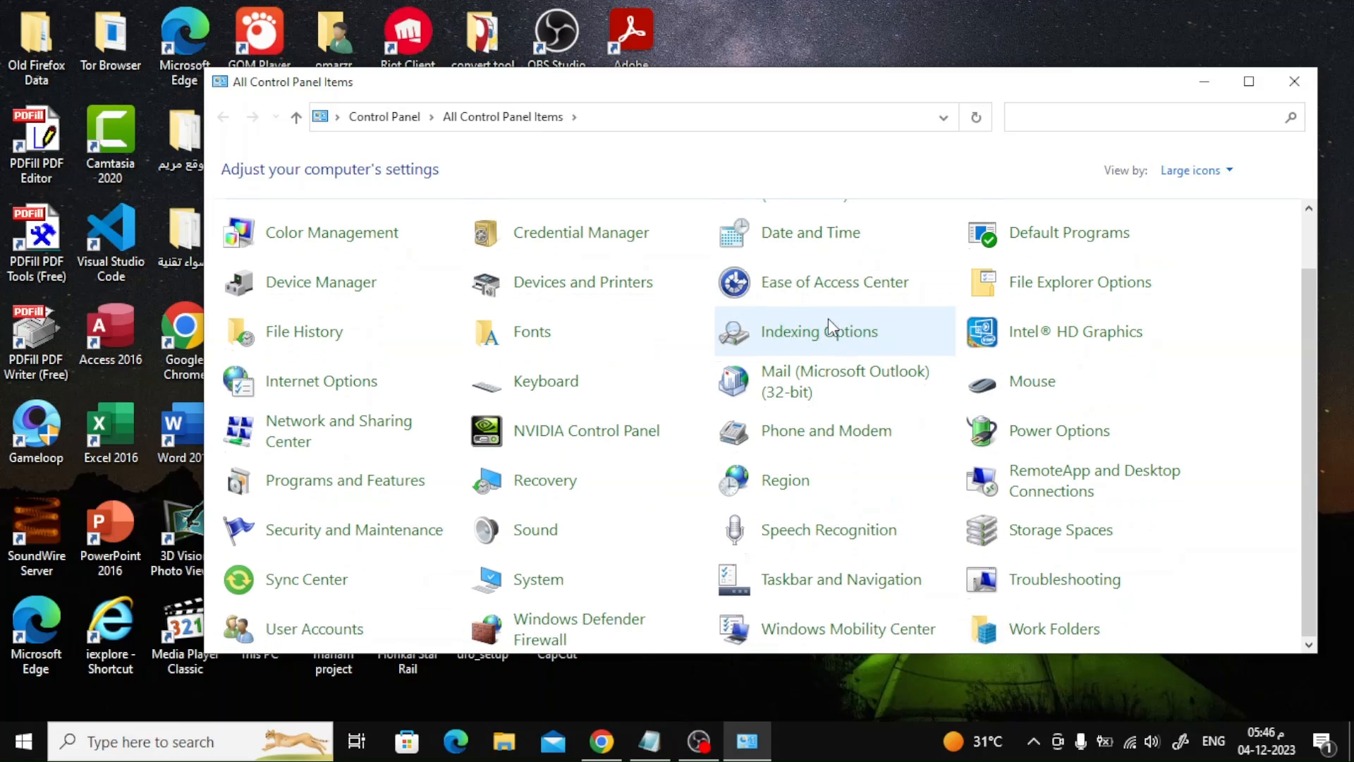
mouse_move(298, 630)
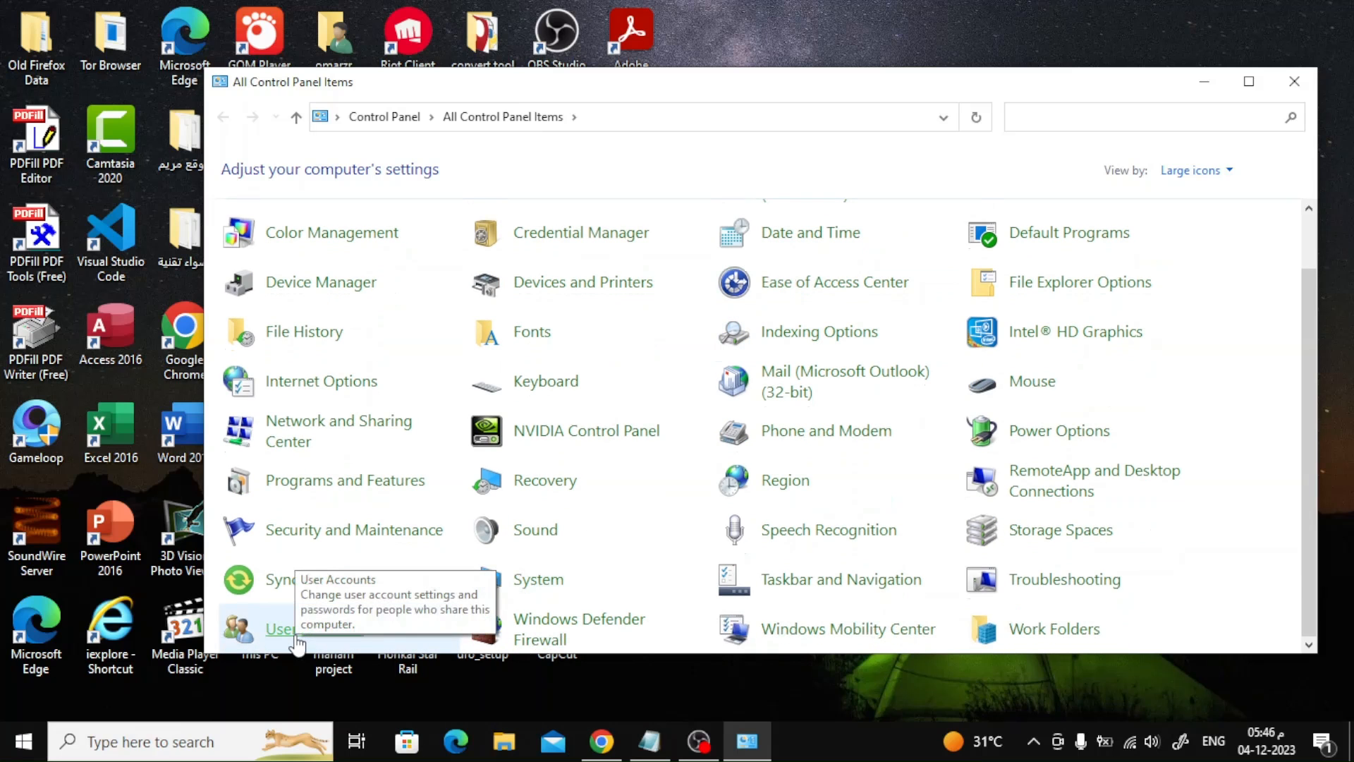
left_click(279, 628)
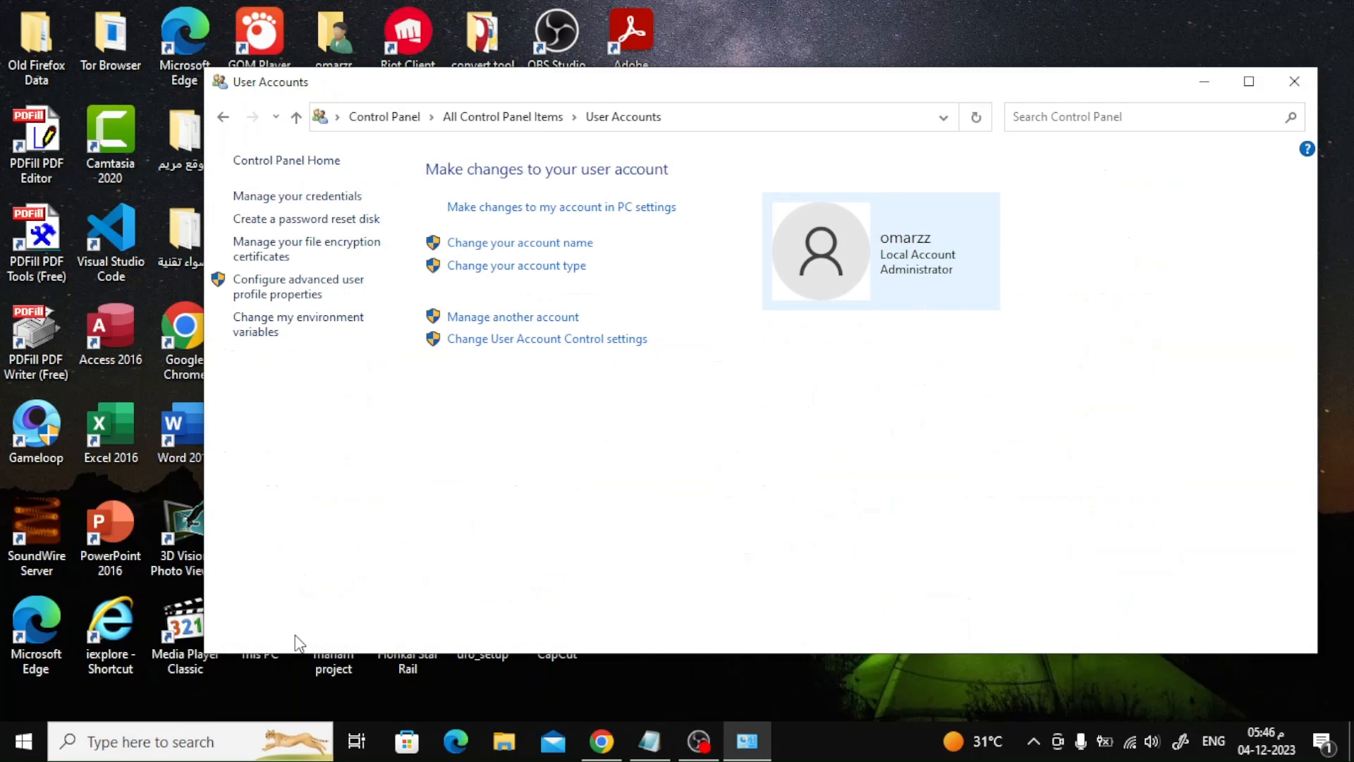
mouse_move(601, 285)
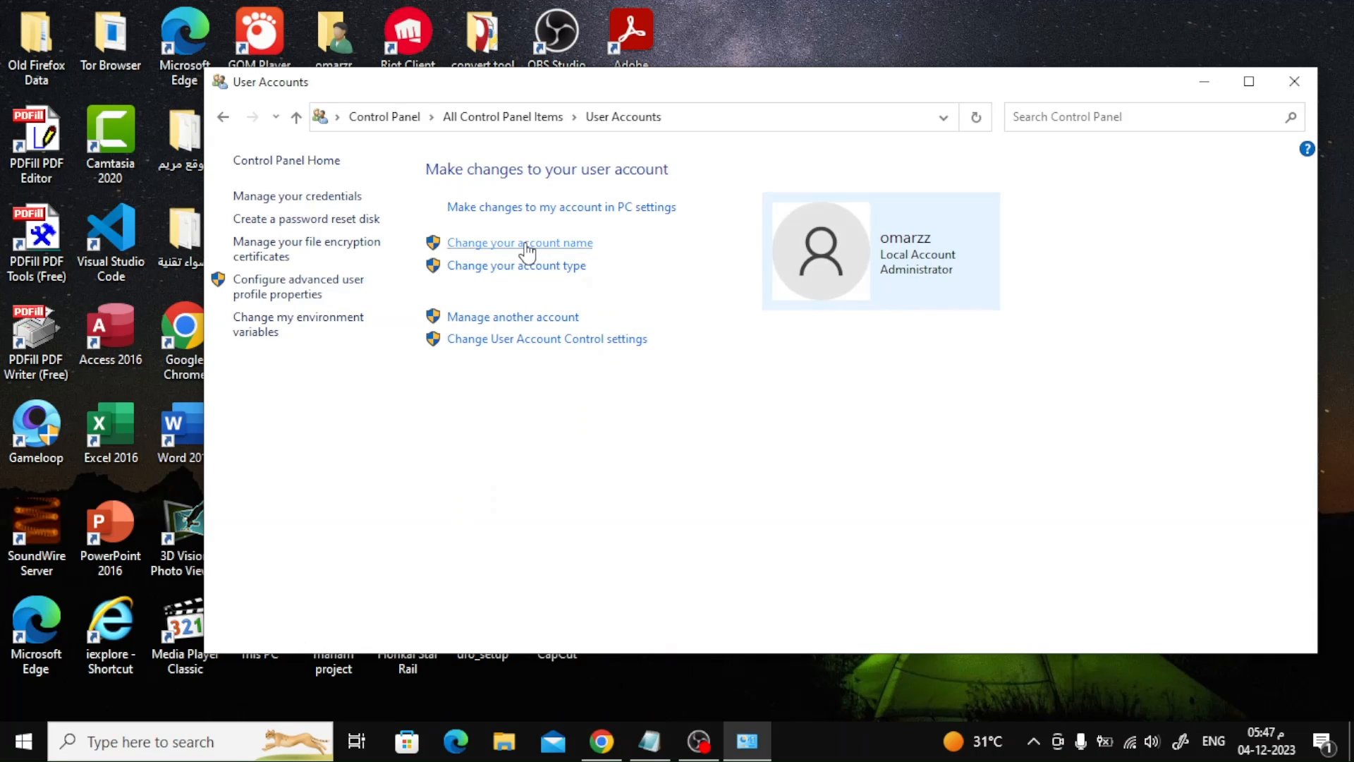
left_click(519, 242)
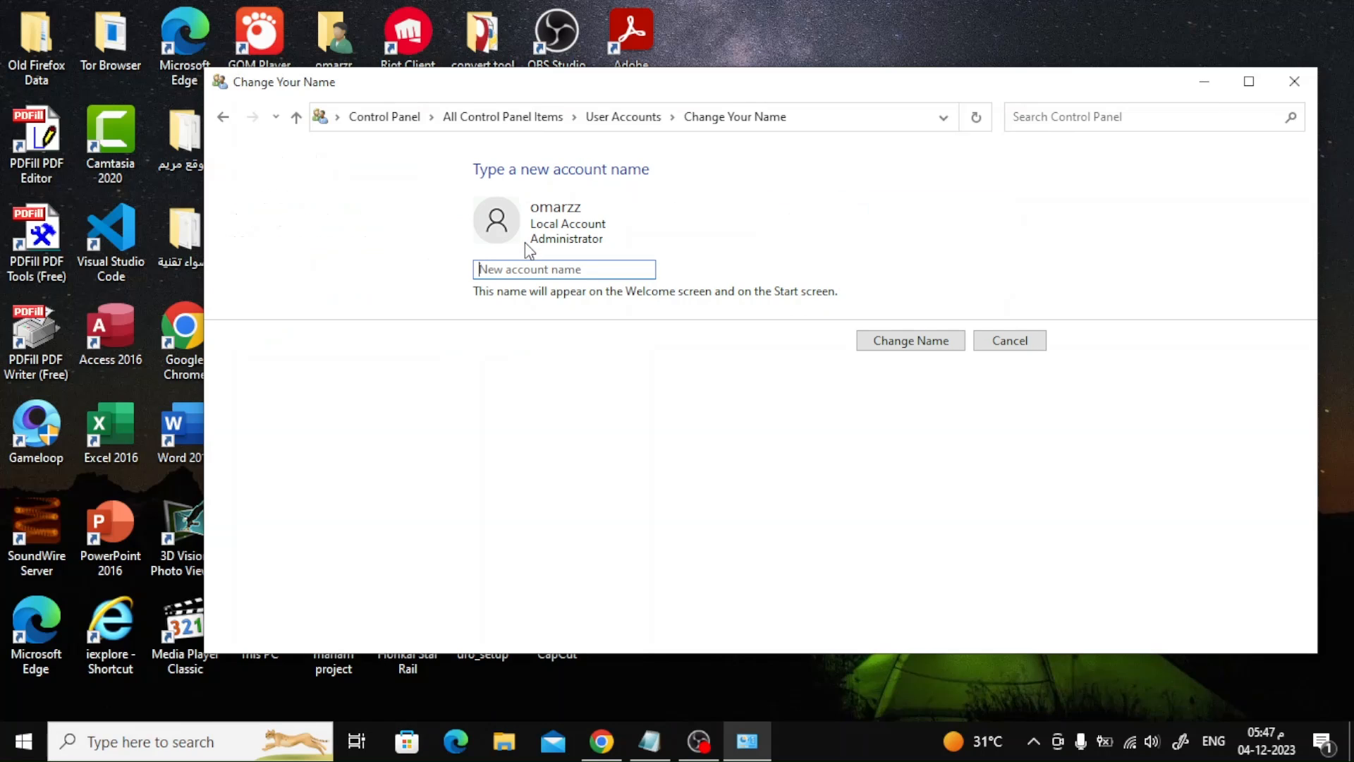
- Rename the local administrator account to 'oma' and apply the change
type("omarzr")
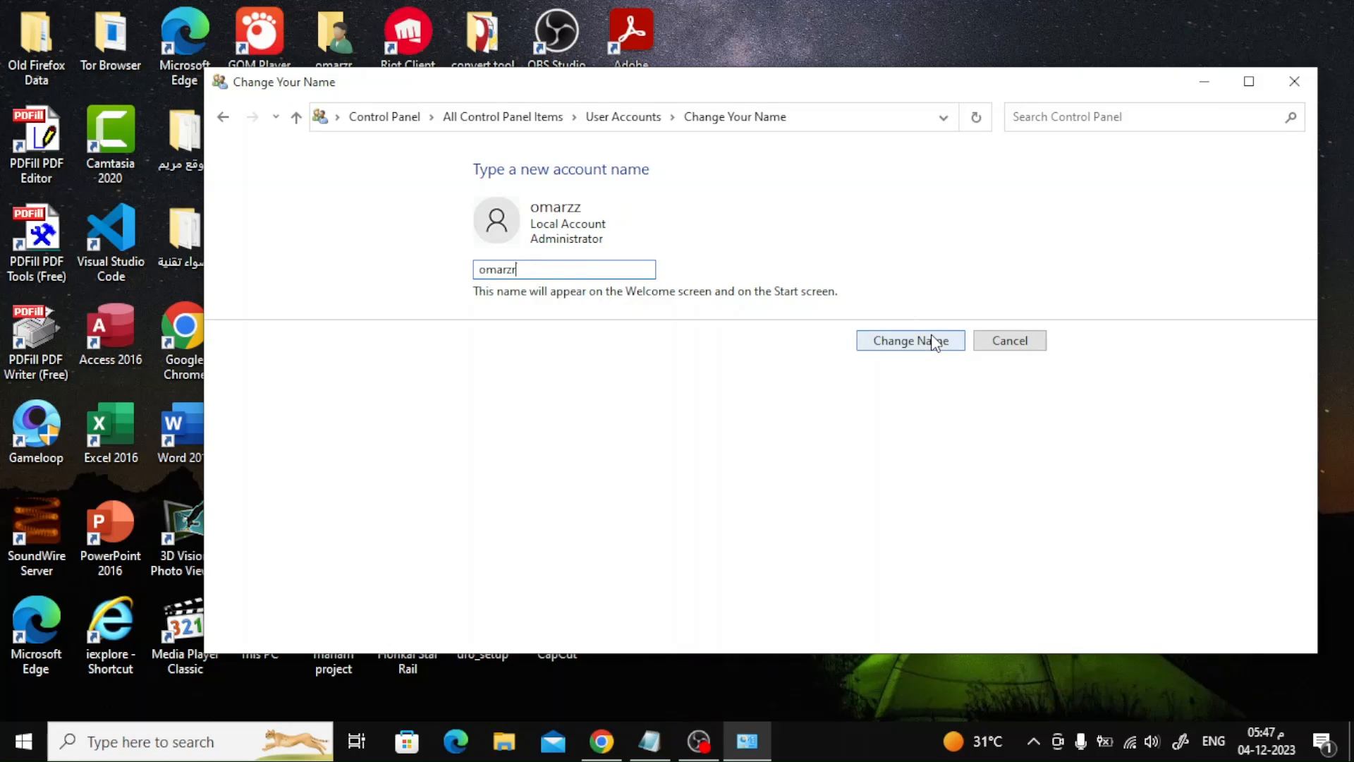
left_click(910, 340)
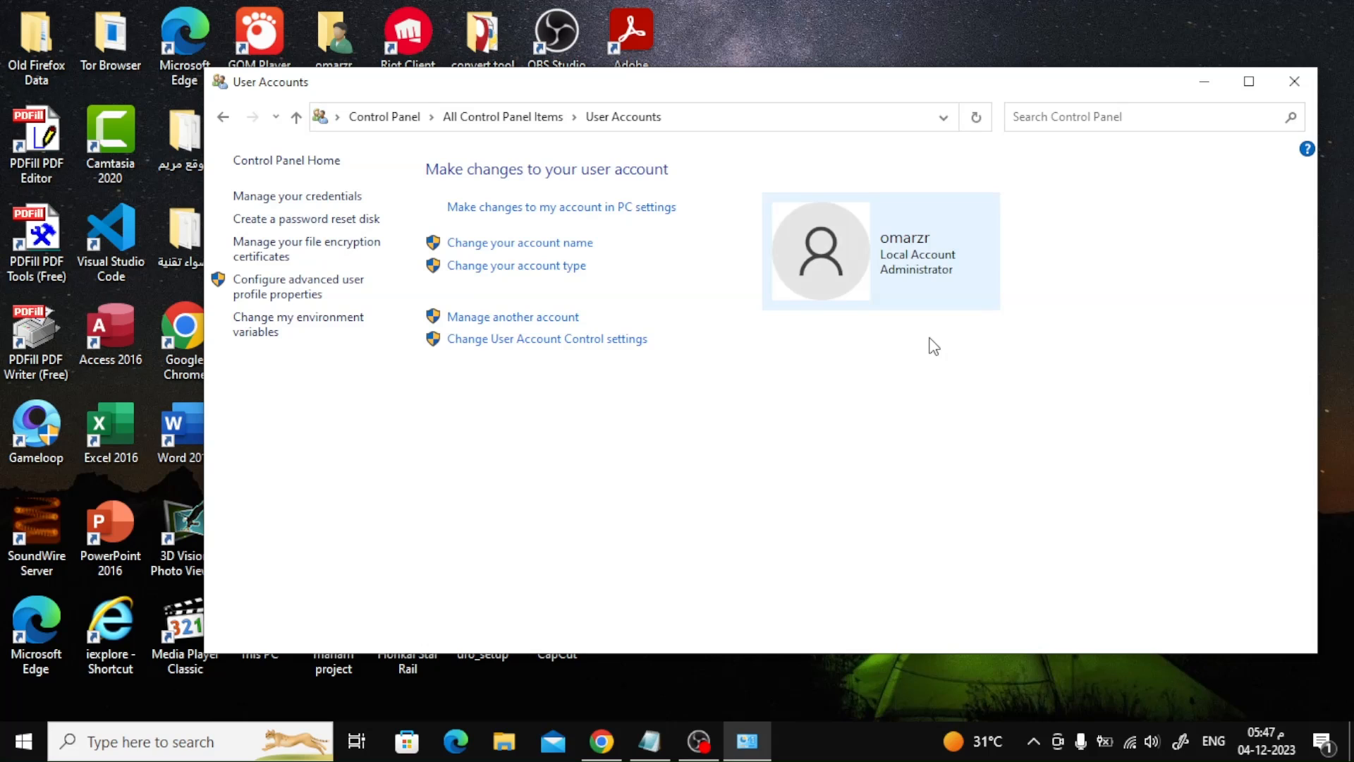